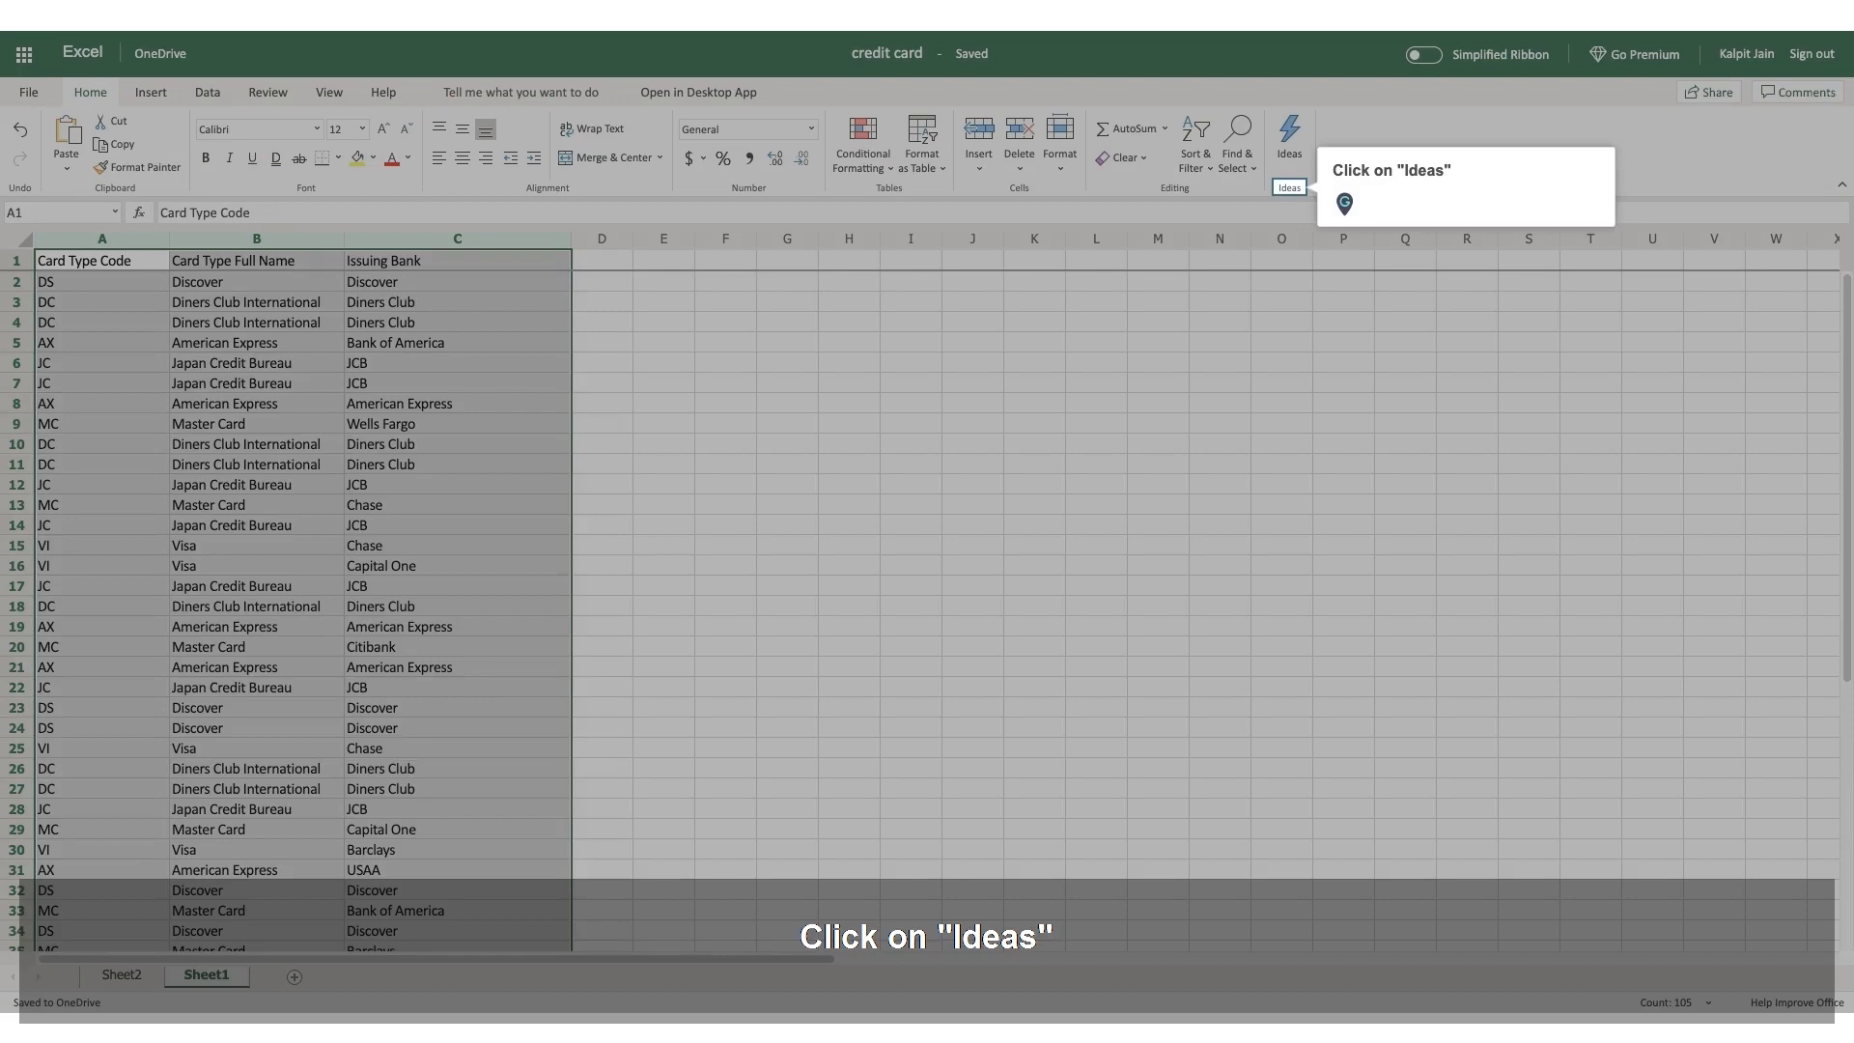
# Insert the Ideas-suggested Visa-by-issuing-bank PivotChart, creating sheet Idea1 where Chase leads.
pyautogui.click(1288, 139)
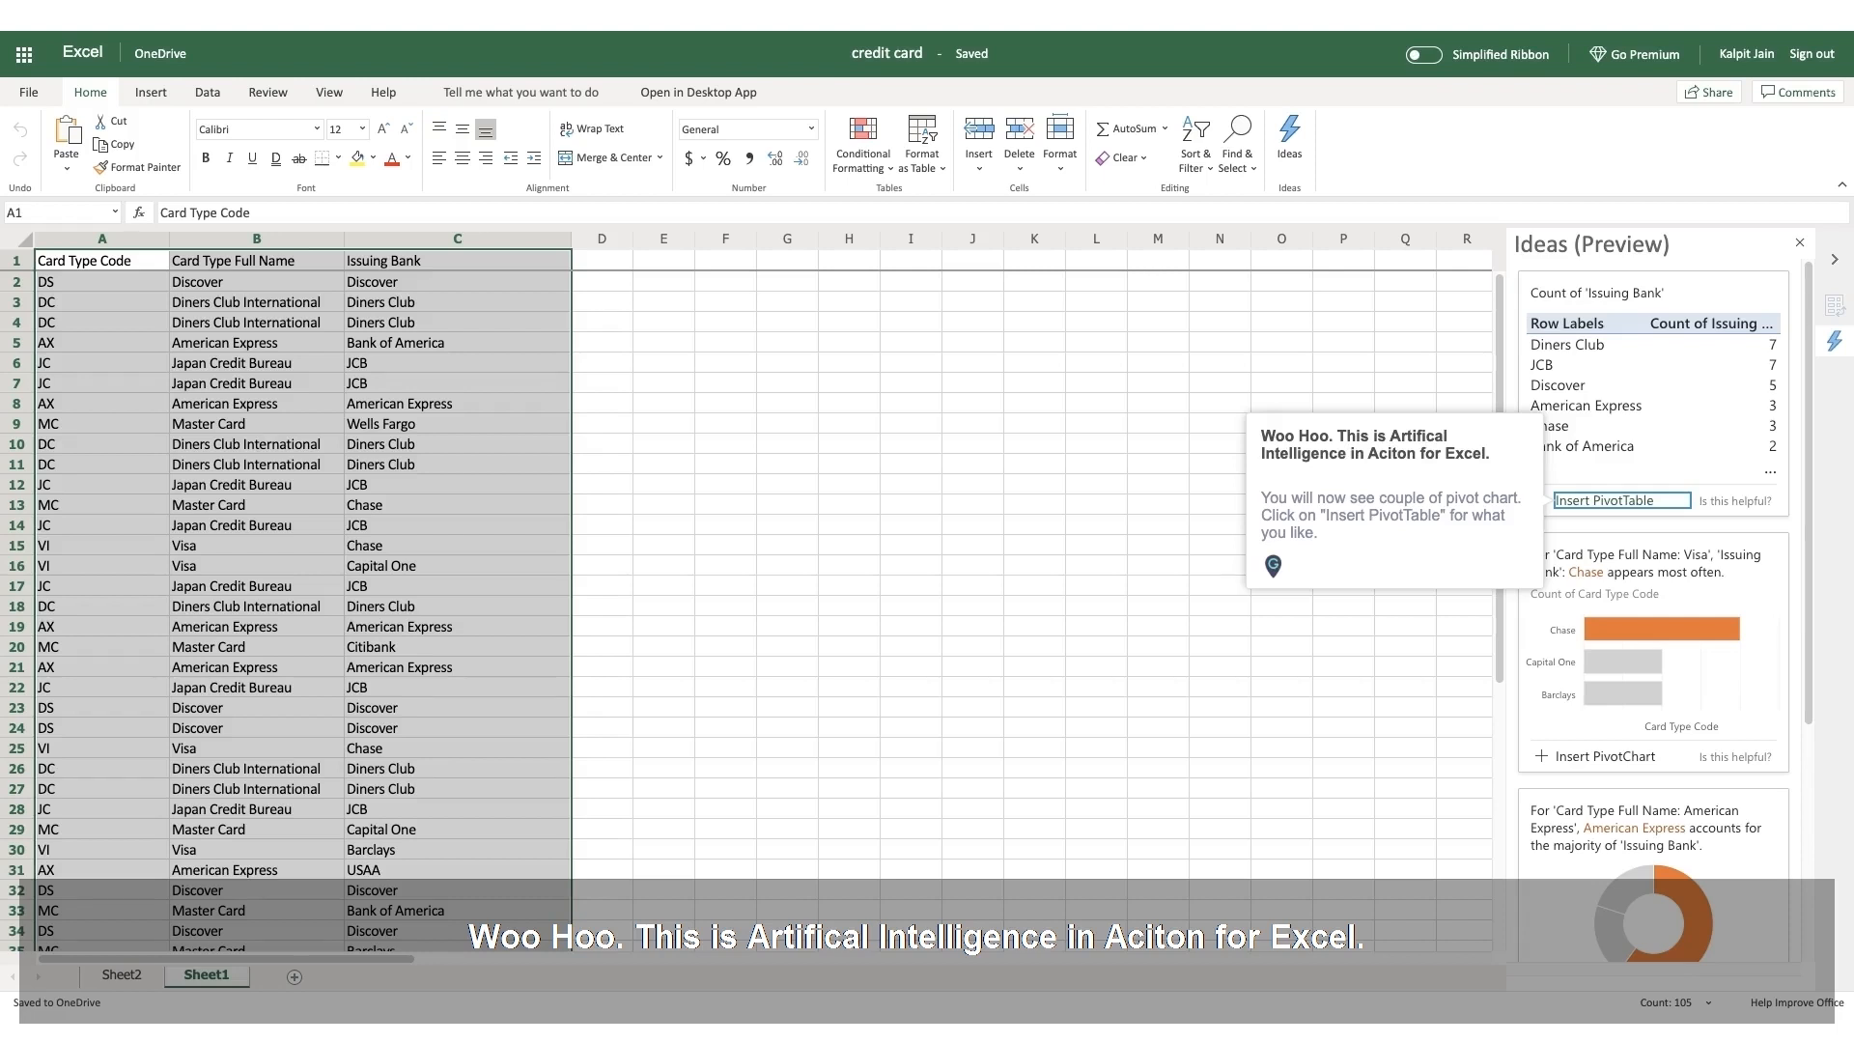
pyautogui.click(1618, 500)
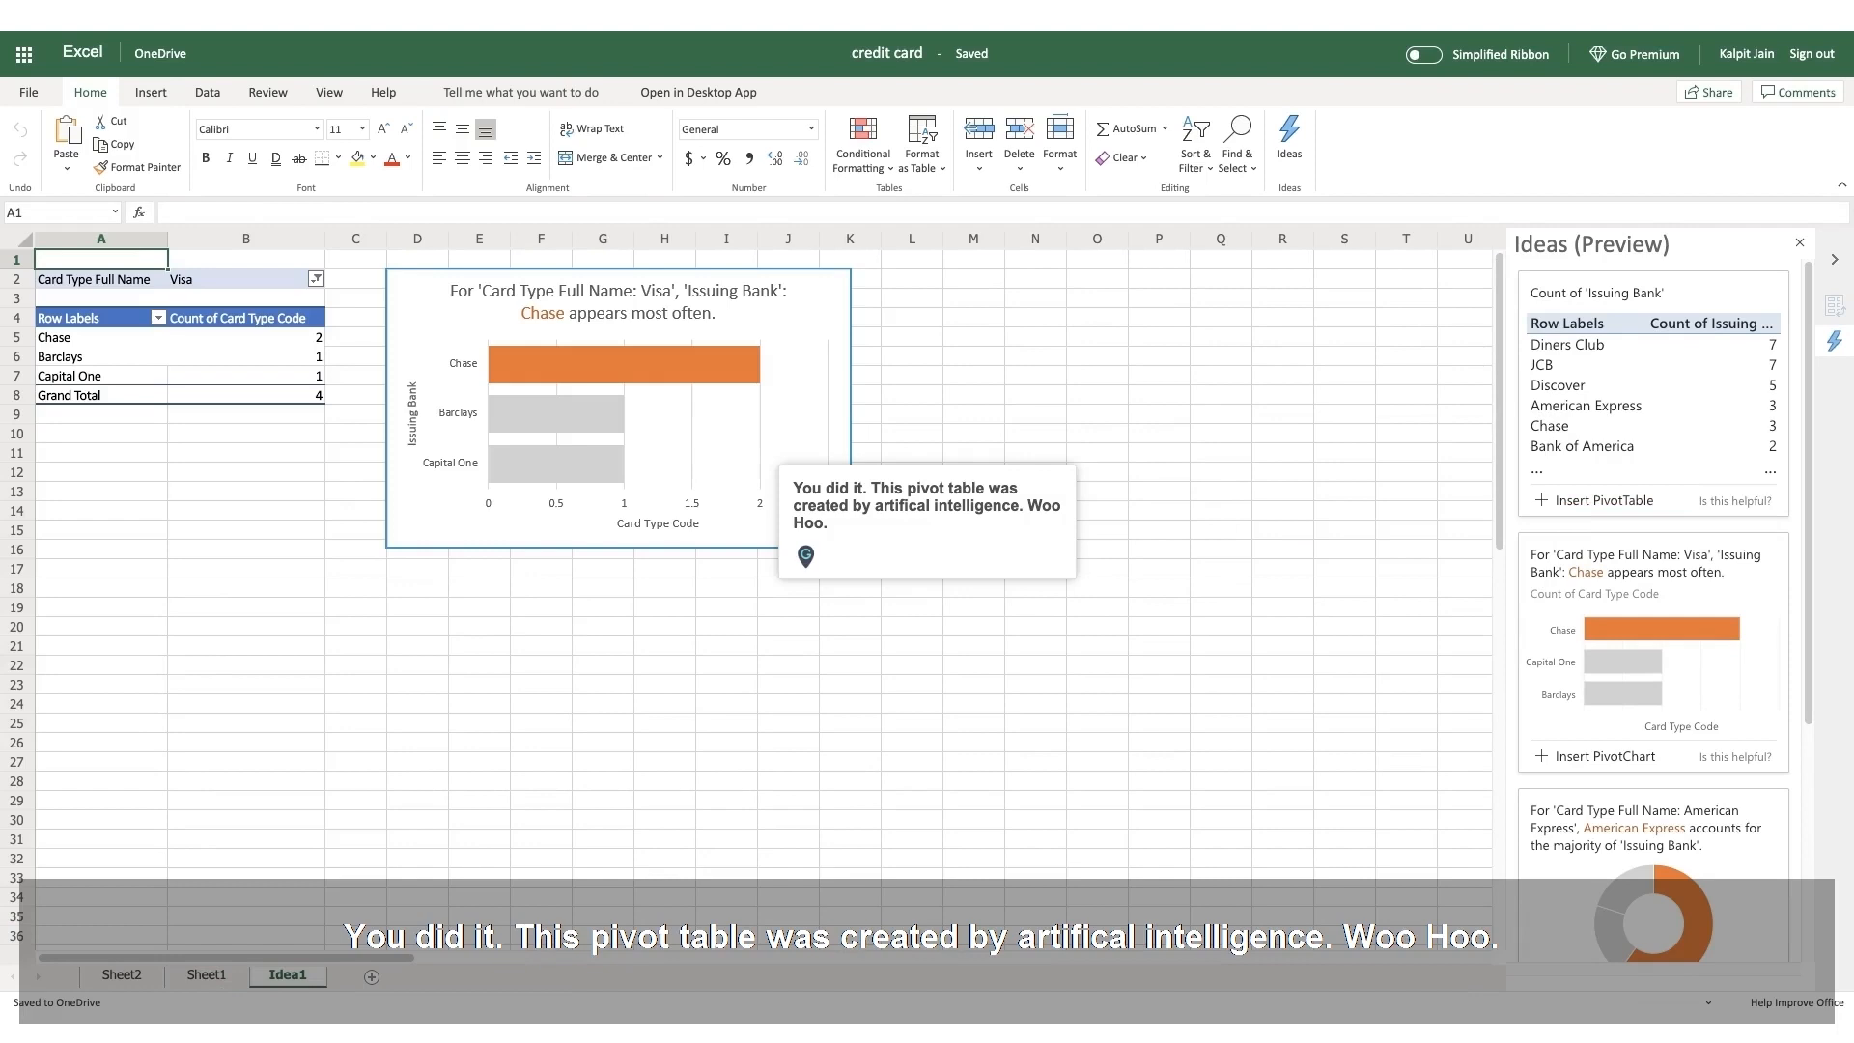